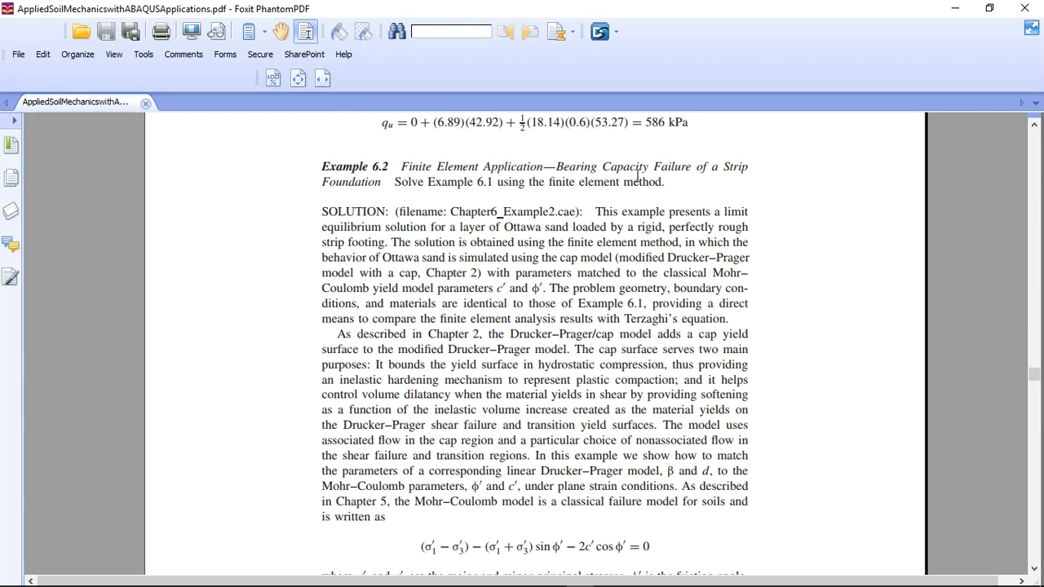
Highlight the Example 6.2 title and scroll past Figures 6.6 and 6.7 to page 216
left_click_drag(556, 166, 717, 166)
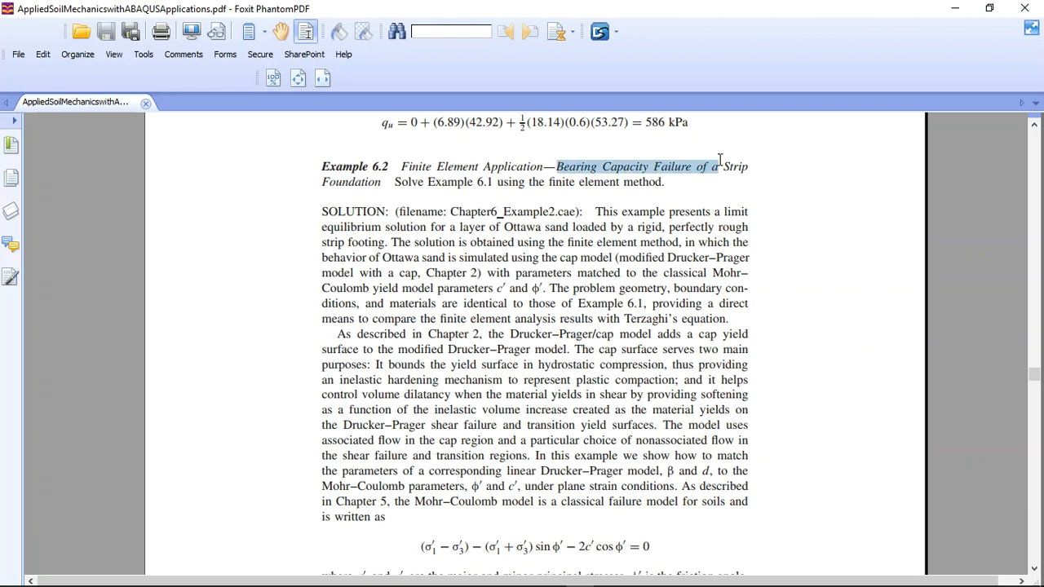
scroll("down", 3)
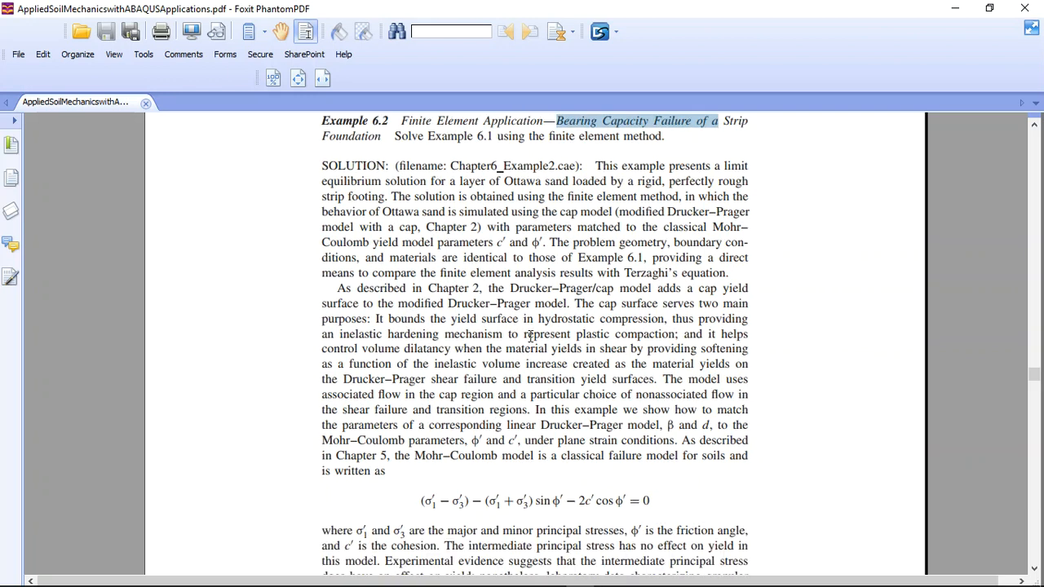
scroll("down", 3)
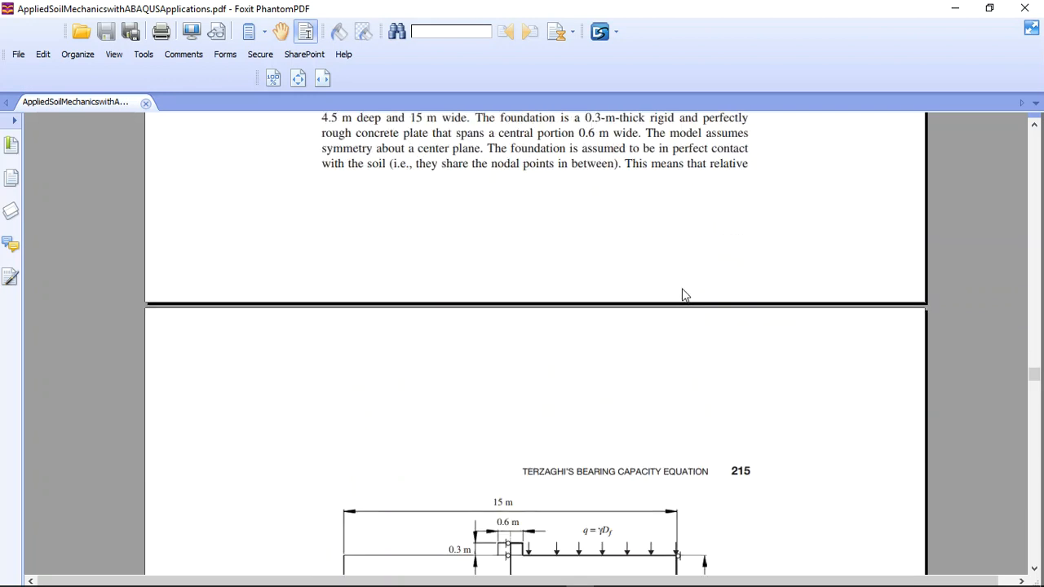
scroll("down", 3)
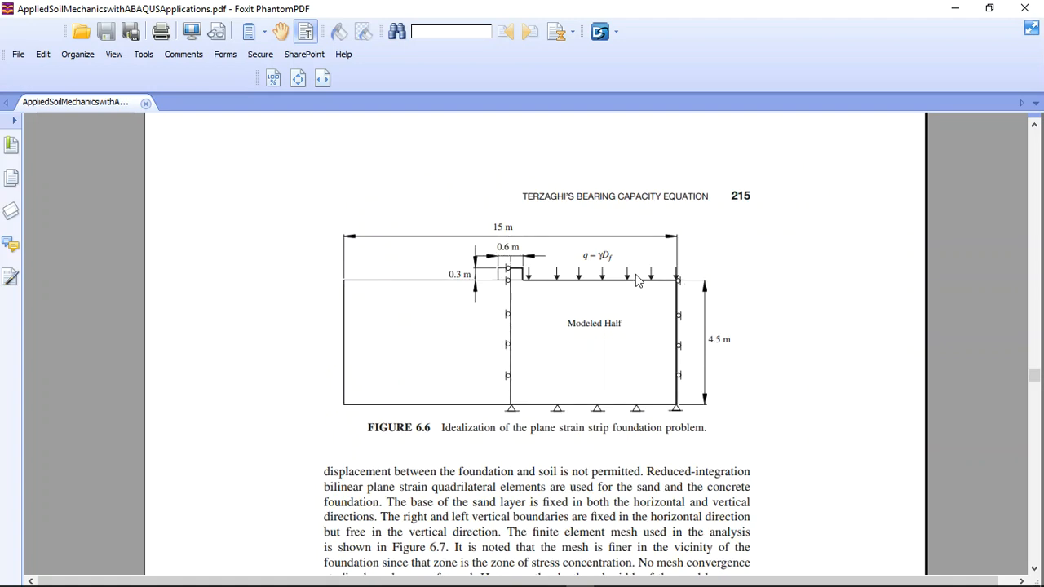
scroll("down", 3)
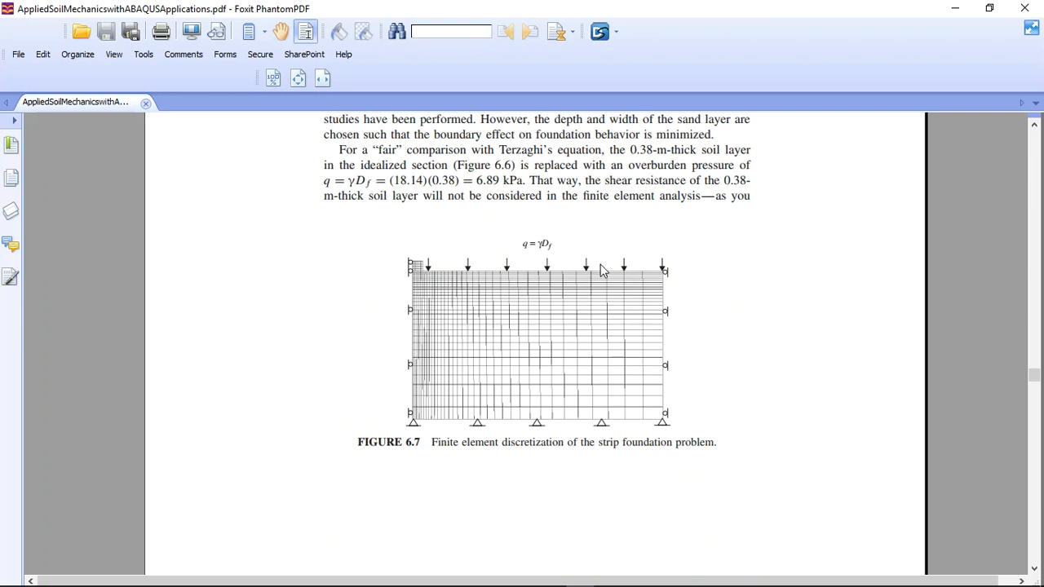
mouse_move(584, 272)
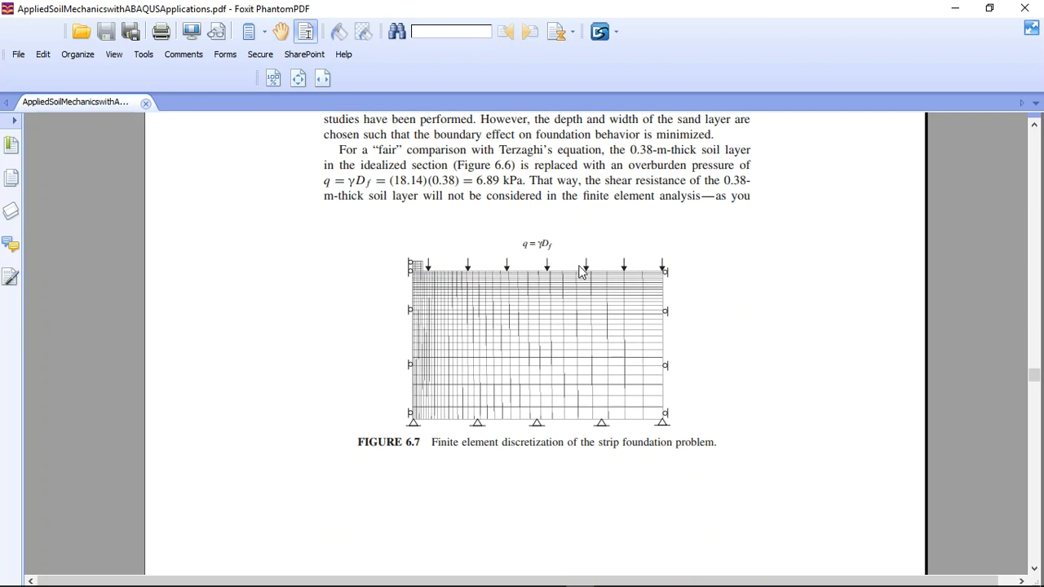
mouse_move(632, 275)
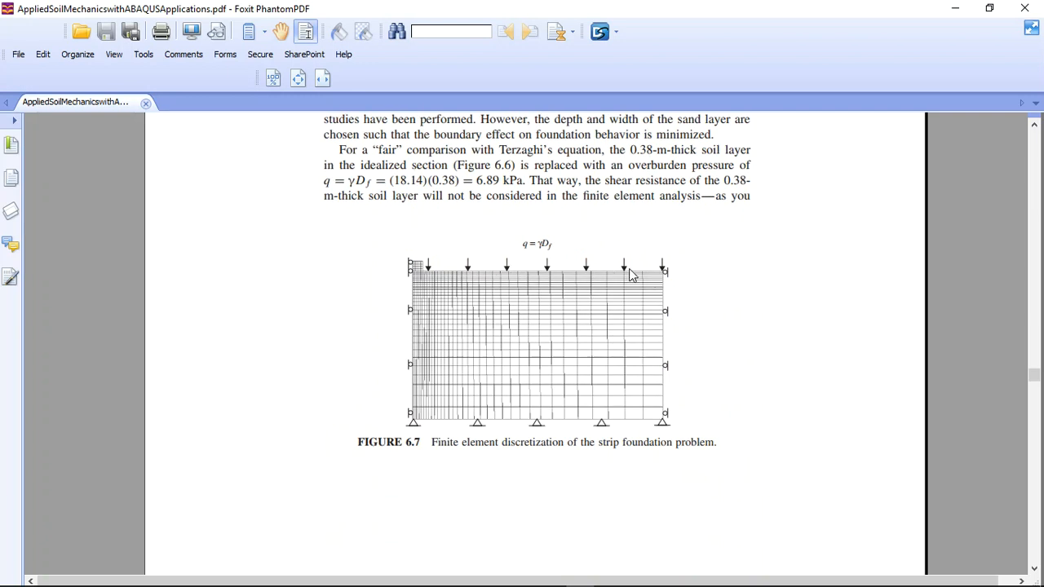
mouse_move(433, 263)
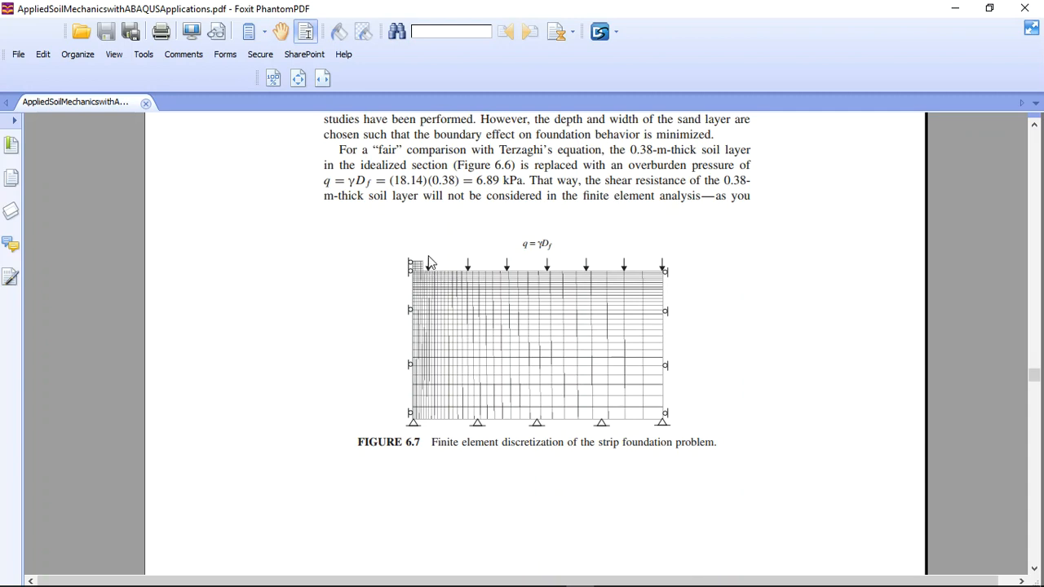
mouse_move(659, 263)
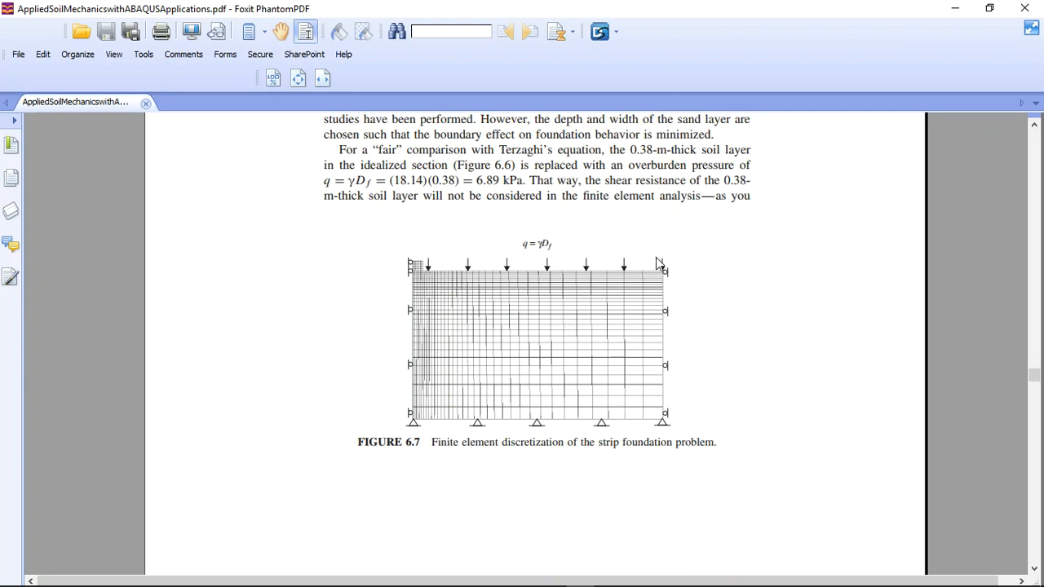
scroll("down", 3)
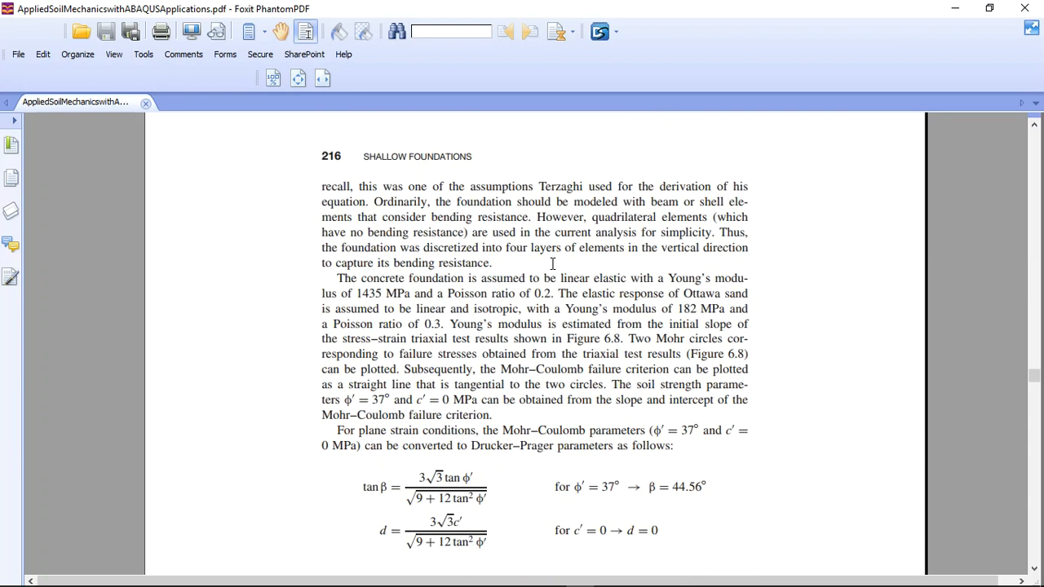
Scroll to Figures 6.10–6.11 and select the 440 kPa FE bearing capacity value
scroll("down", 3)
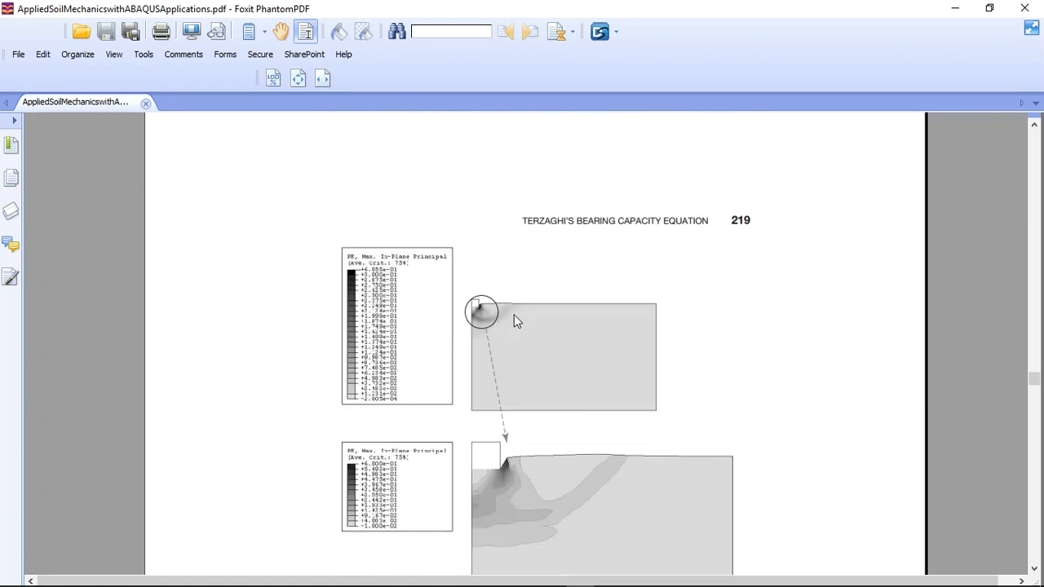
scroll("down", 3)
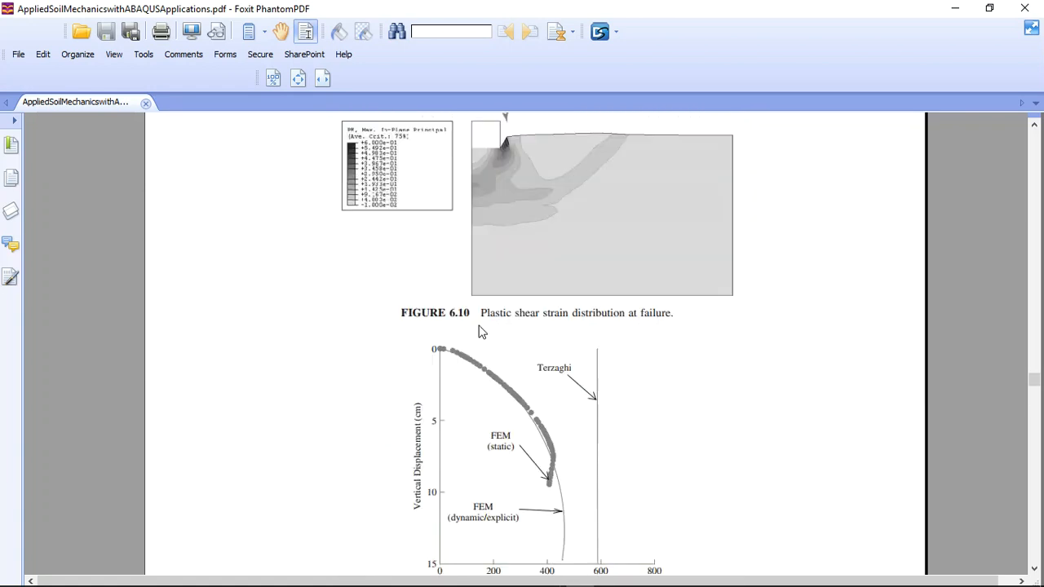
scroll("down", 3)
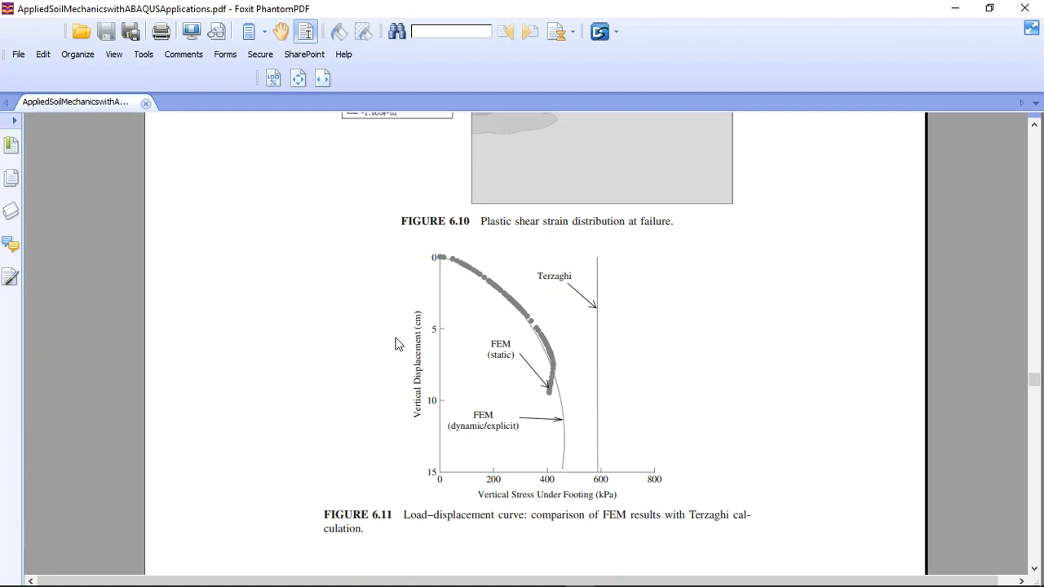
mouse_move(561, 378)
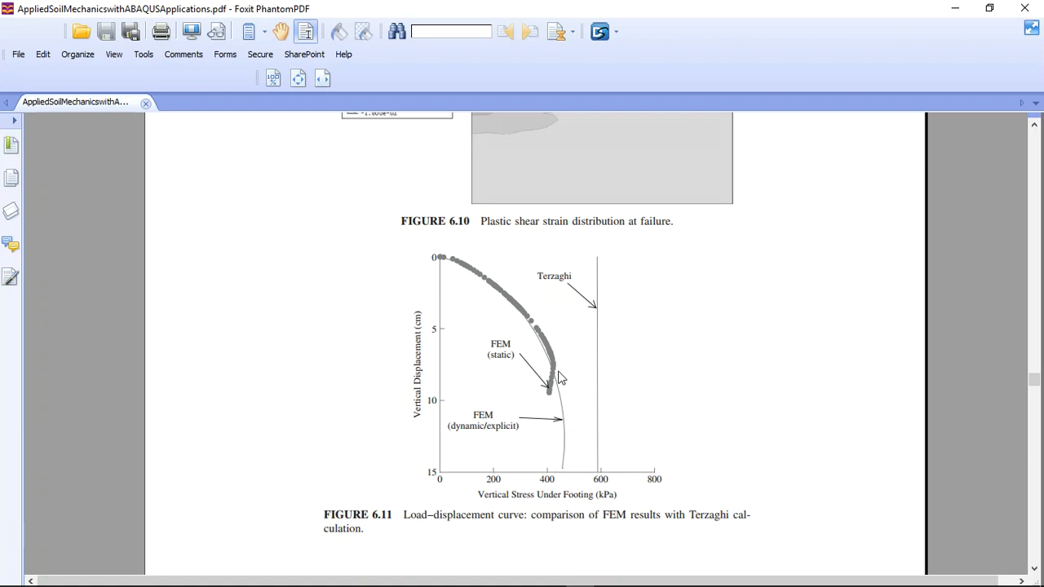
mouse_move(536, 383)
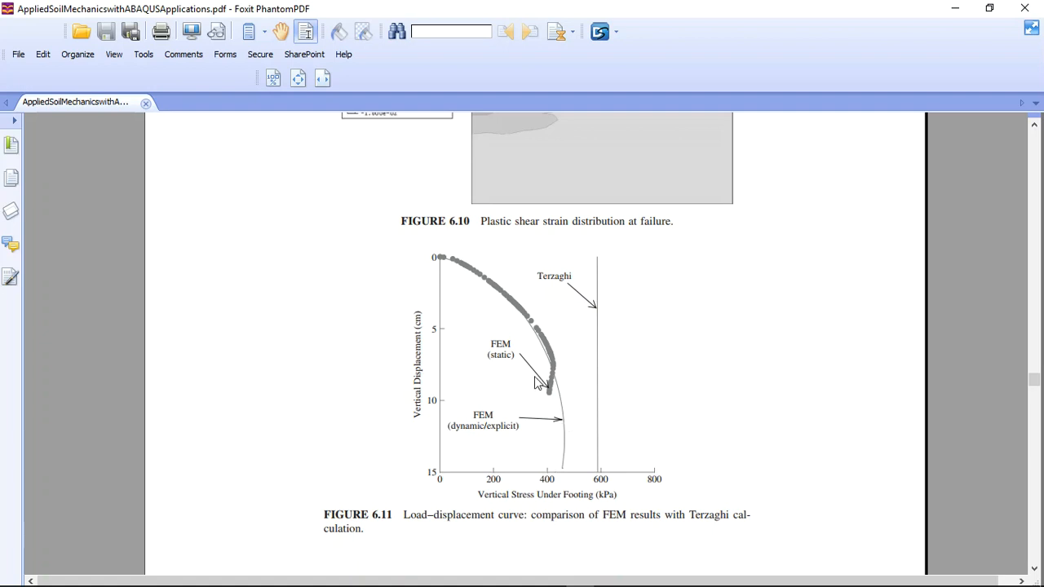
mouse_move(568, 478)
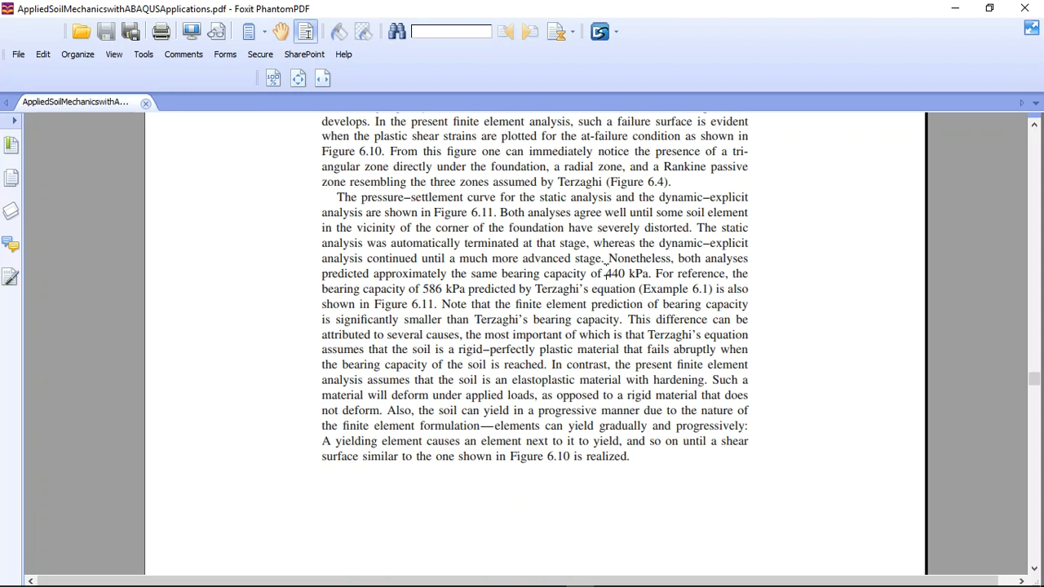
double_click(615, 273)
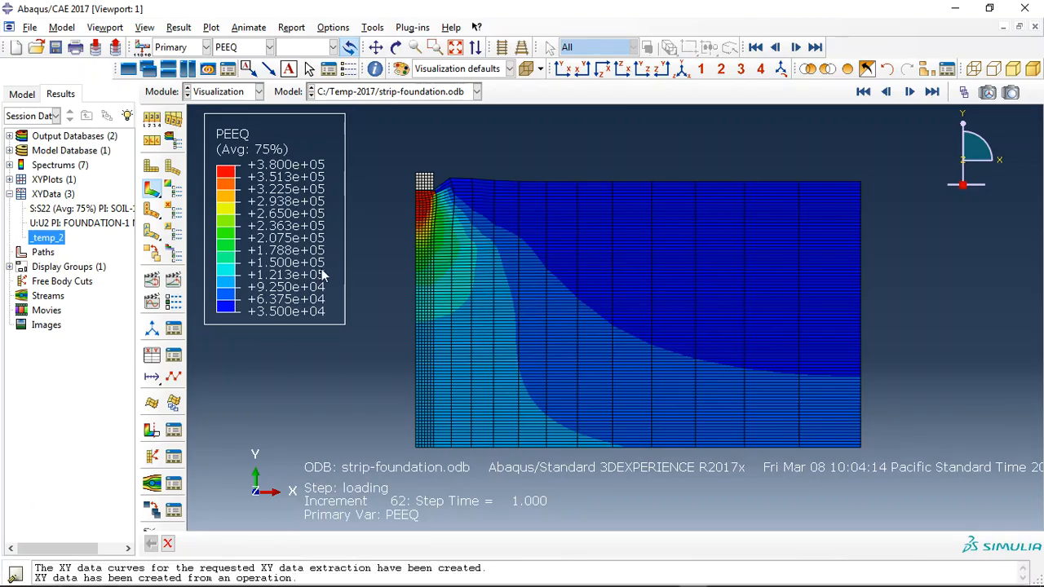
Switch the contour variable from PEEQ to stress S, then to displacement U
left_click(281, 46)
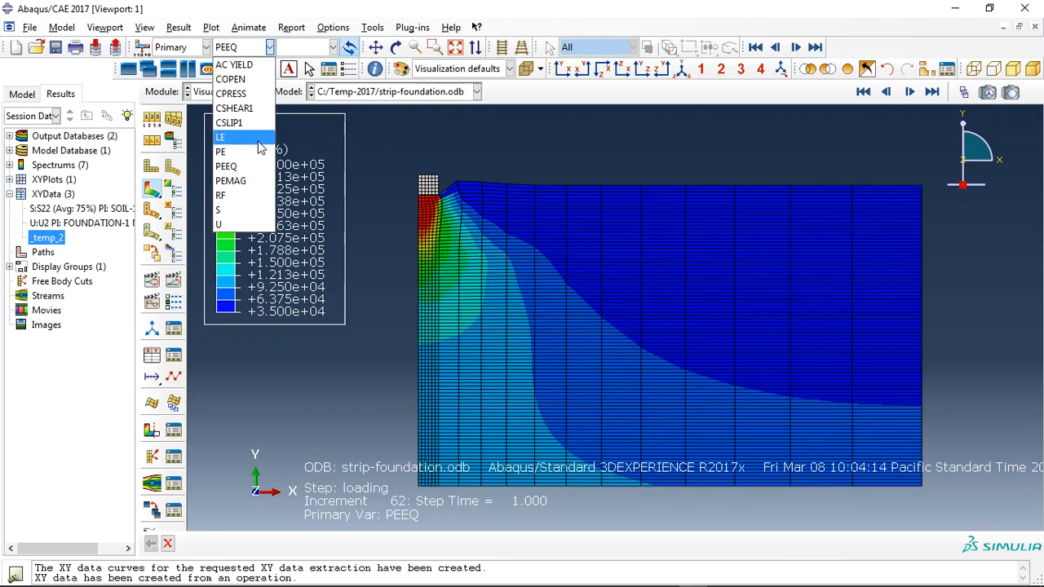
left_click(218, 209)
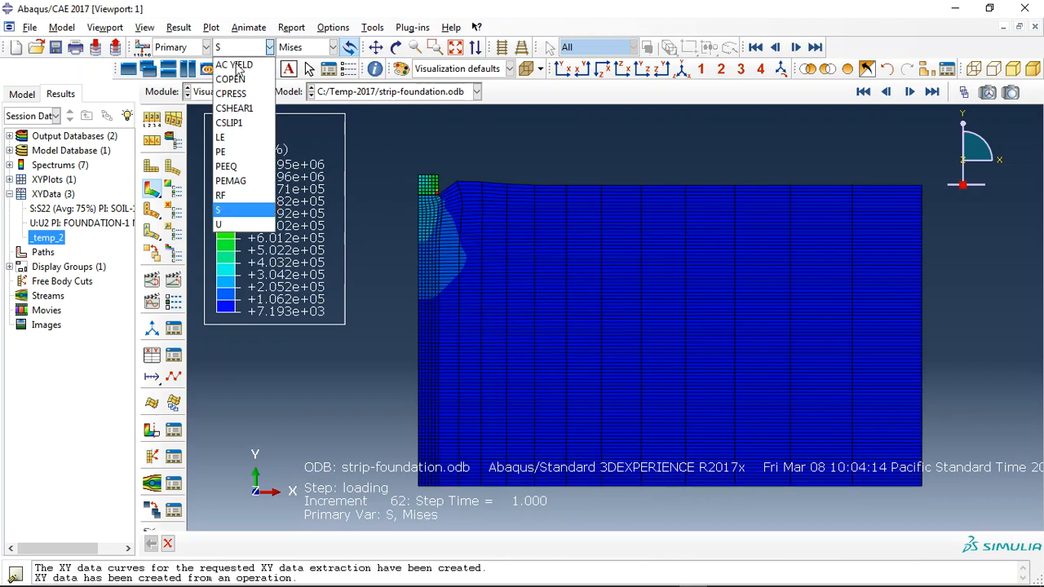
left_click(218, 224)
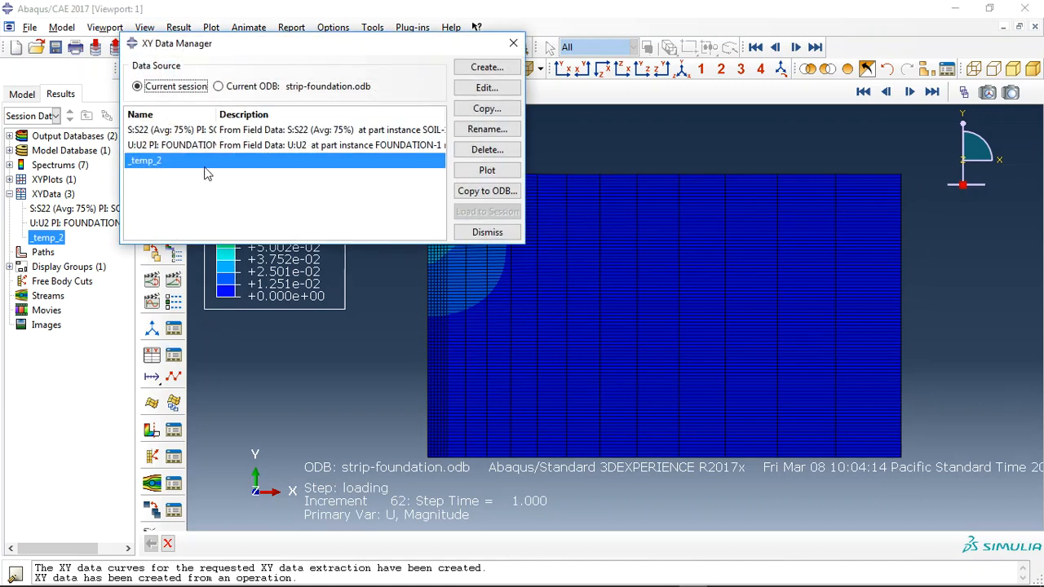
Plot the _temp_2 stress–displacement curve and close the XY Data Manager
left_click(487, 170)
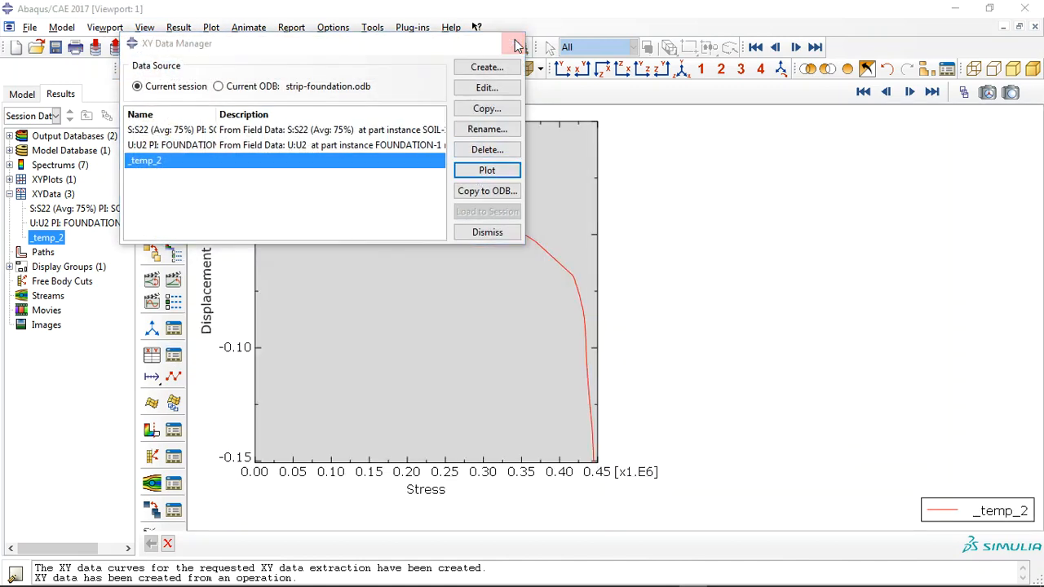
left_click(487, 232)
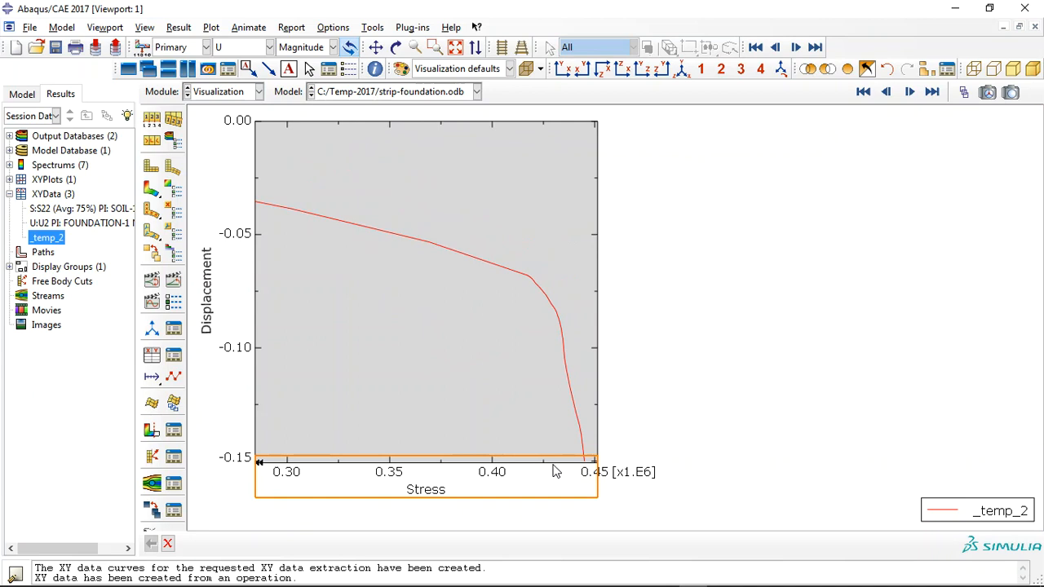
mouse_move(569, 488)
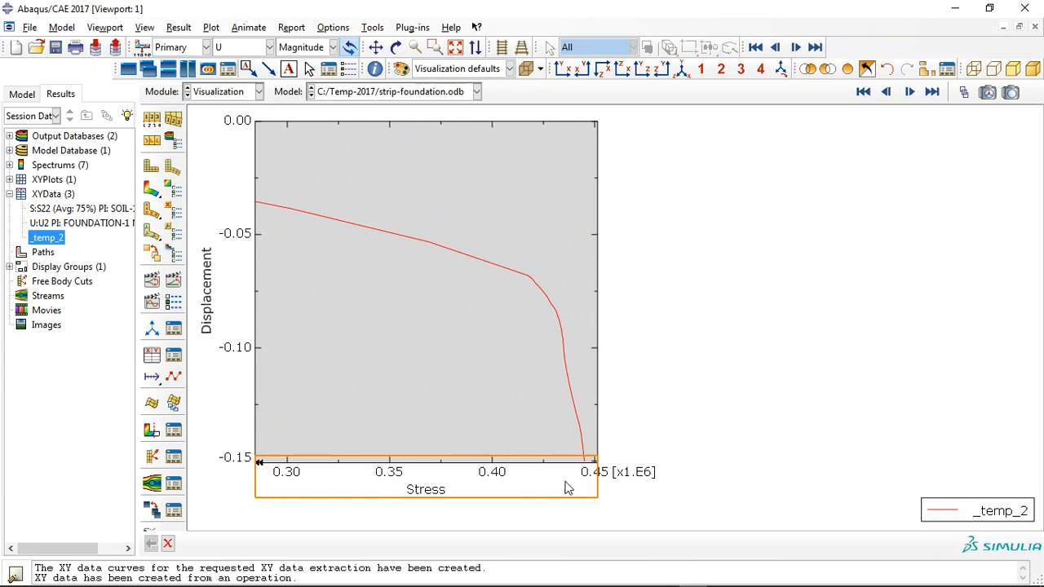
mouse_move(586, 472)
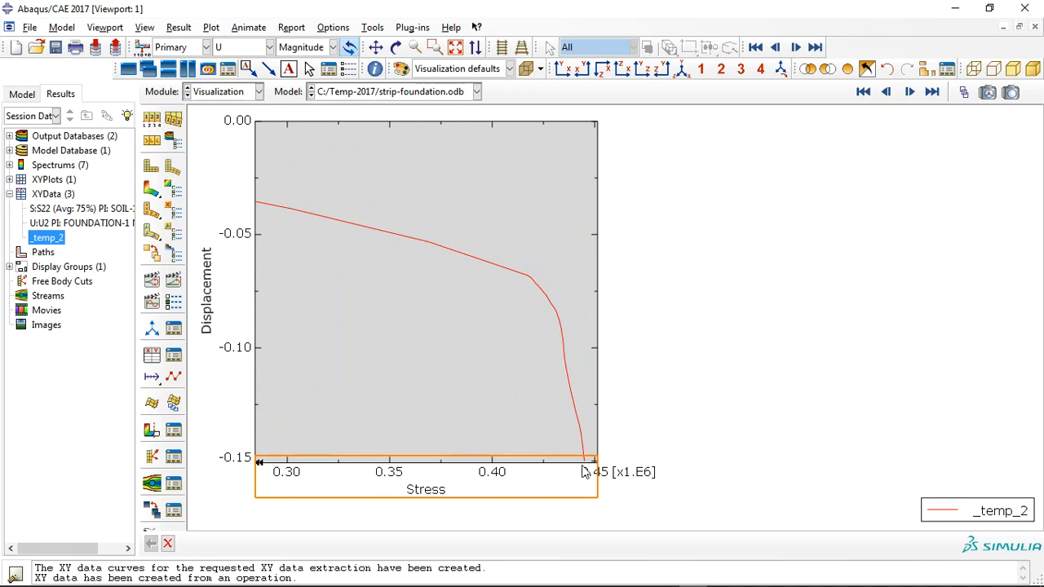
mouse_move(594, 474)
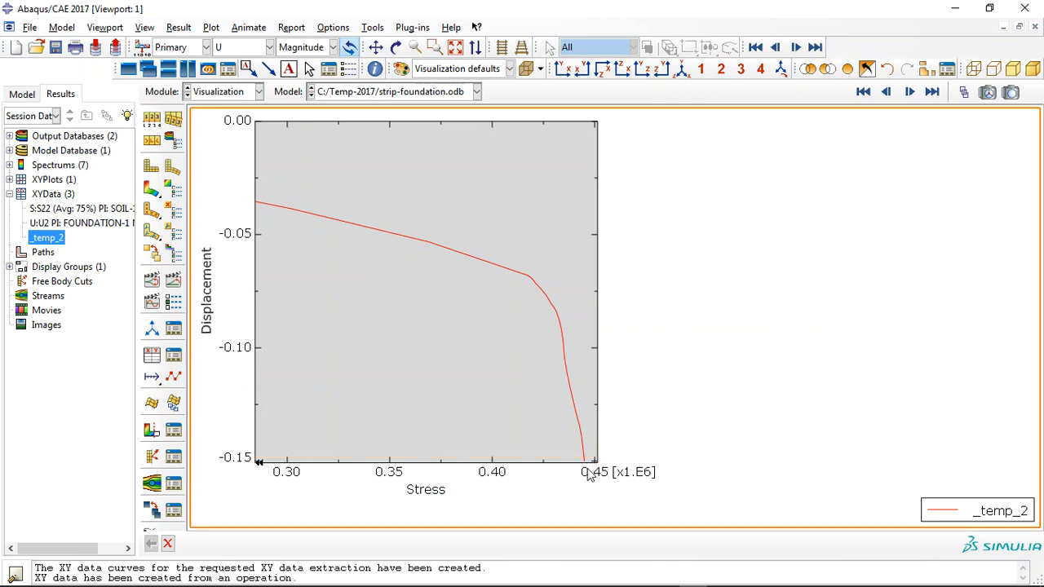
mouse_move(603, 480)
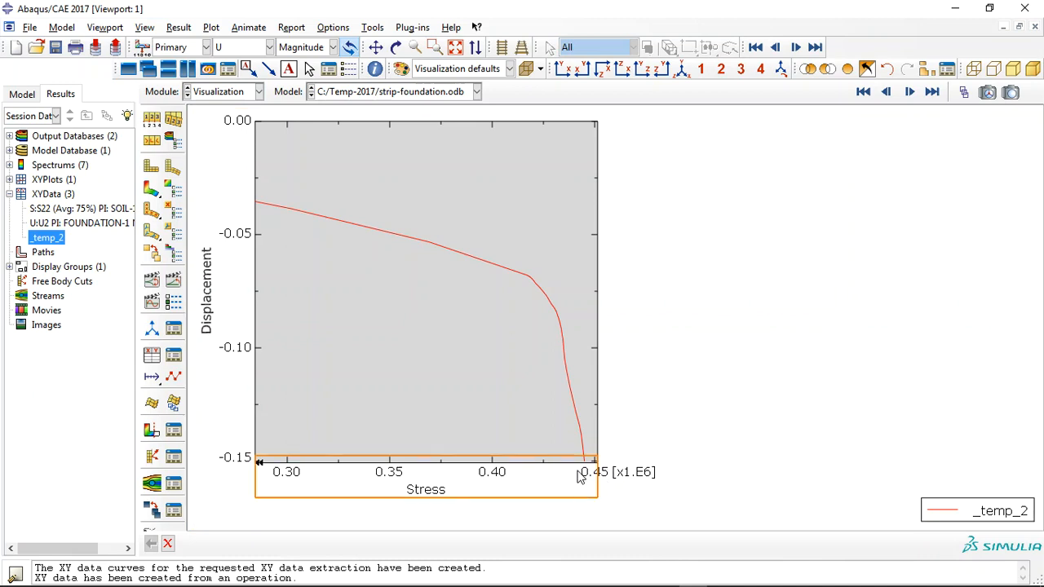
mouse_move(561, 475)
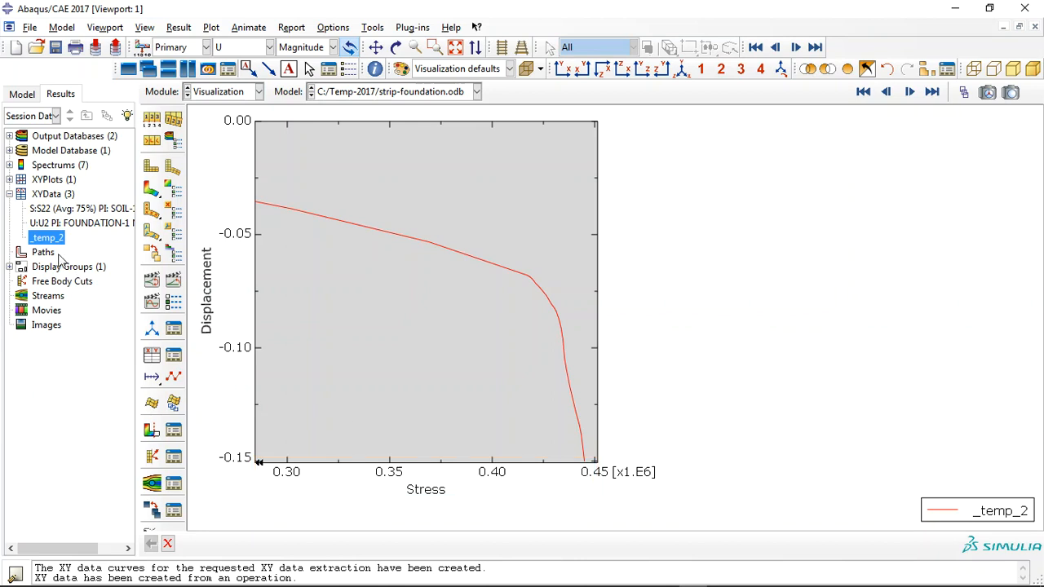
double_click(47, 237)
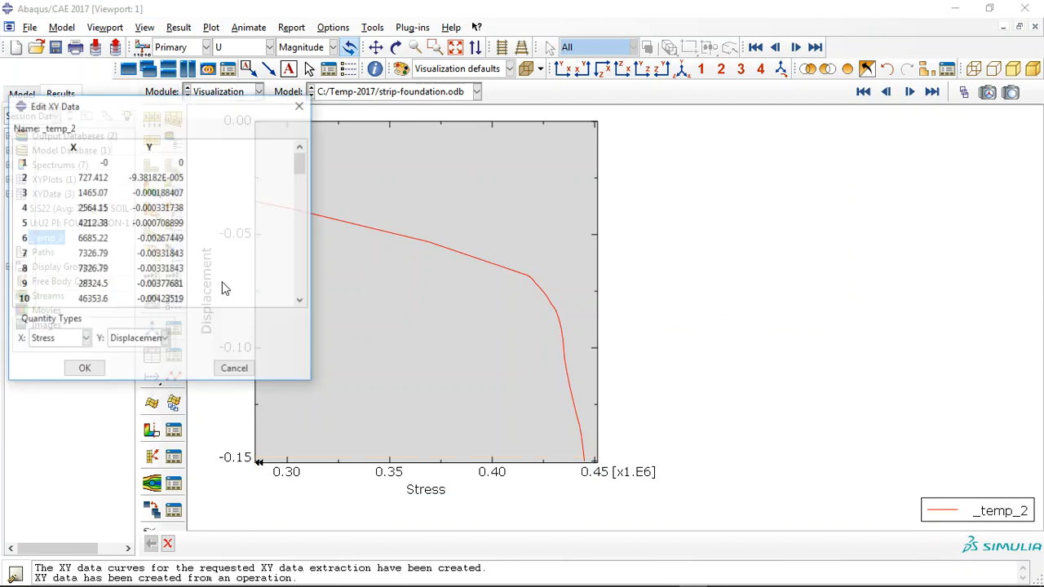
scroll("down", 3)
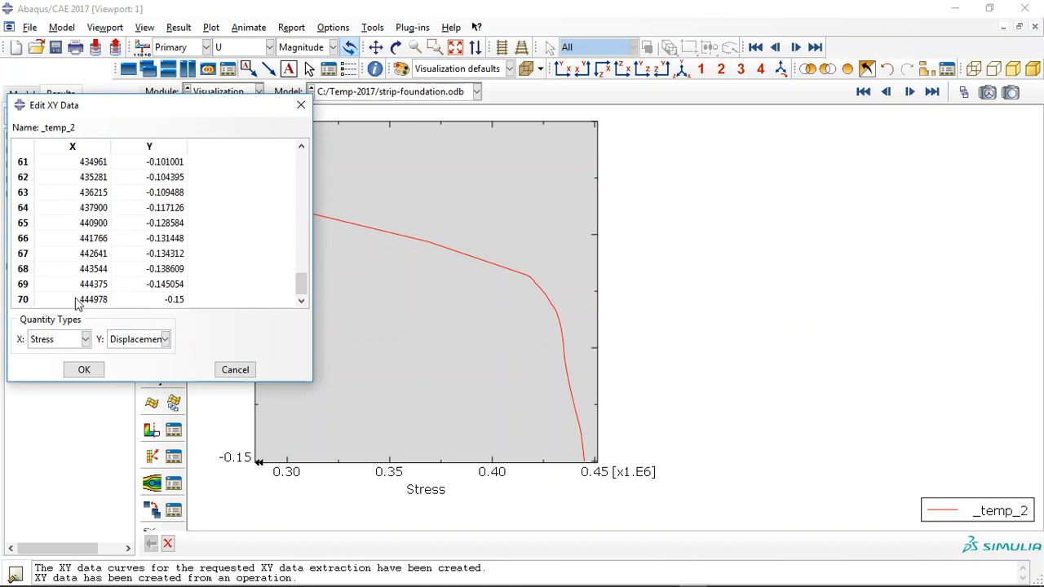
double_click(72, 300)
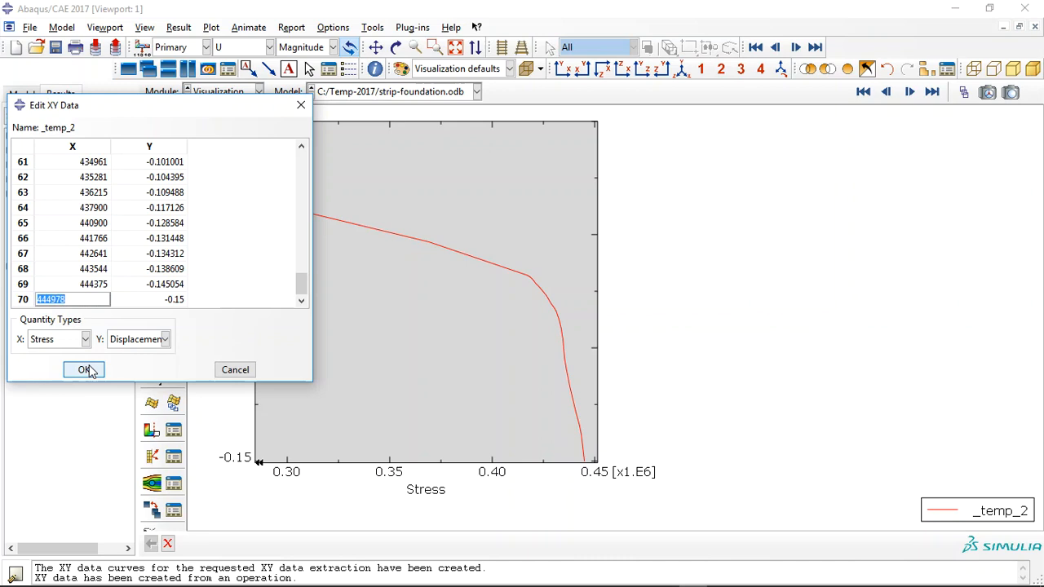
left_click(84, 370)
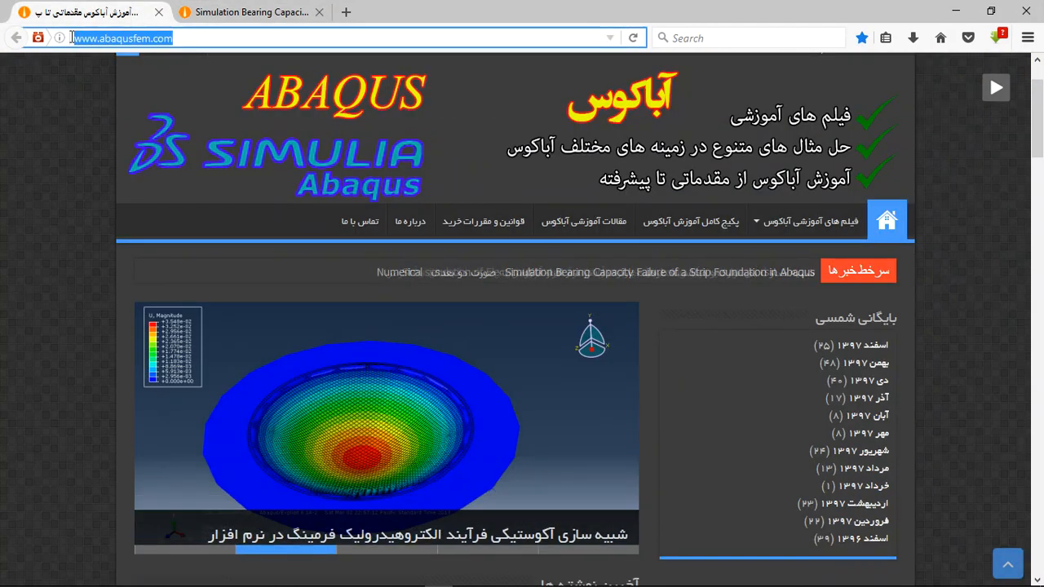
Scroll the abaqusfem.com home page down to the latest posts section
scroll("down", 3)
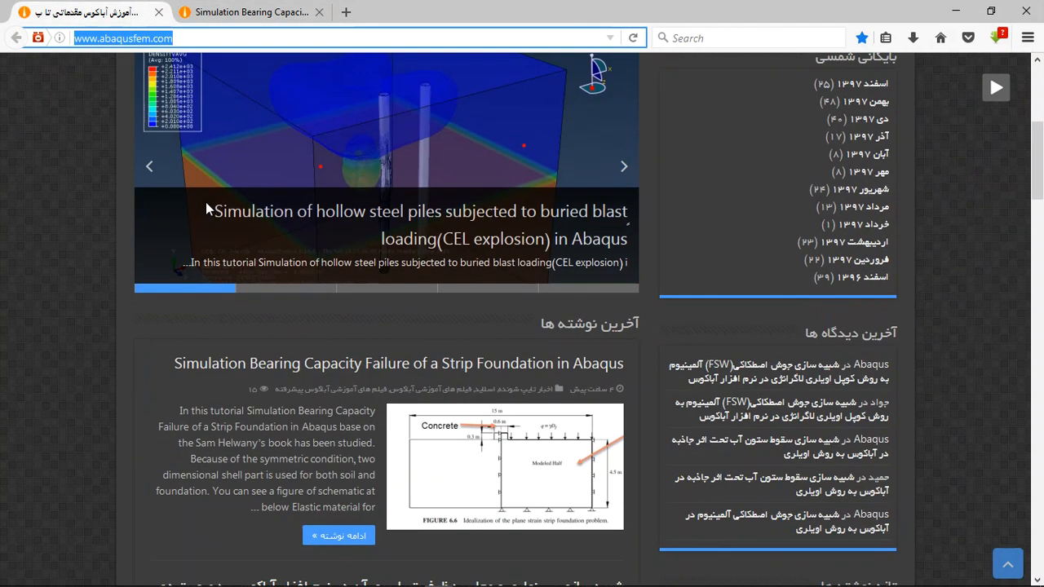
scroll("down", 3)
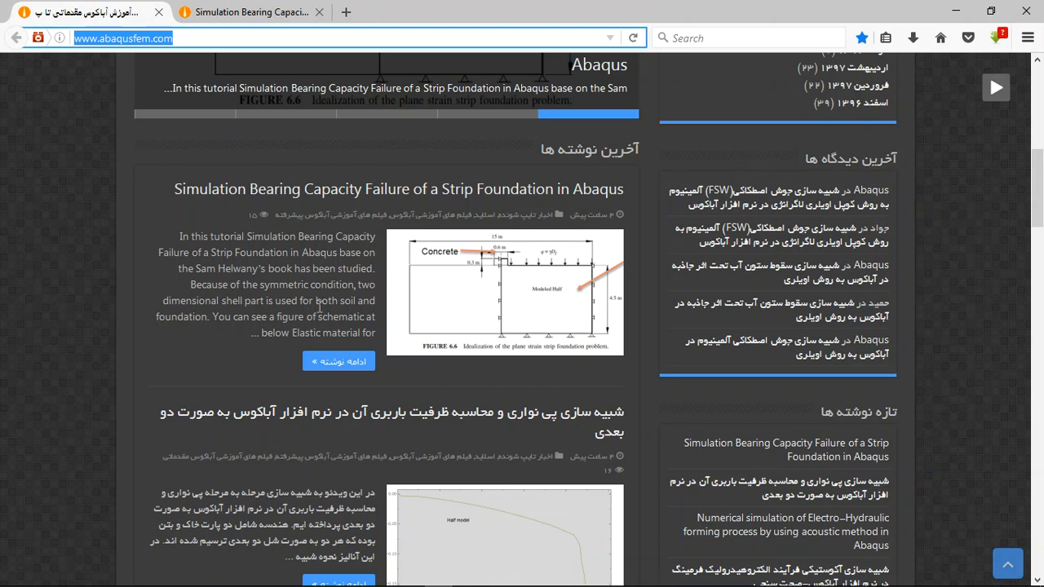
mouse_move(337, 201)
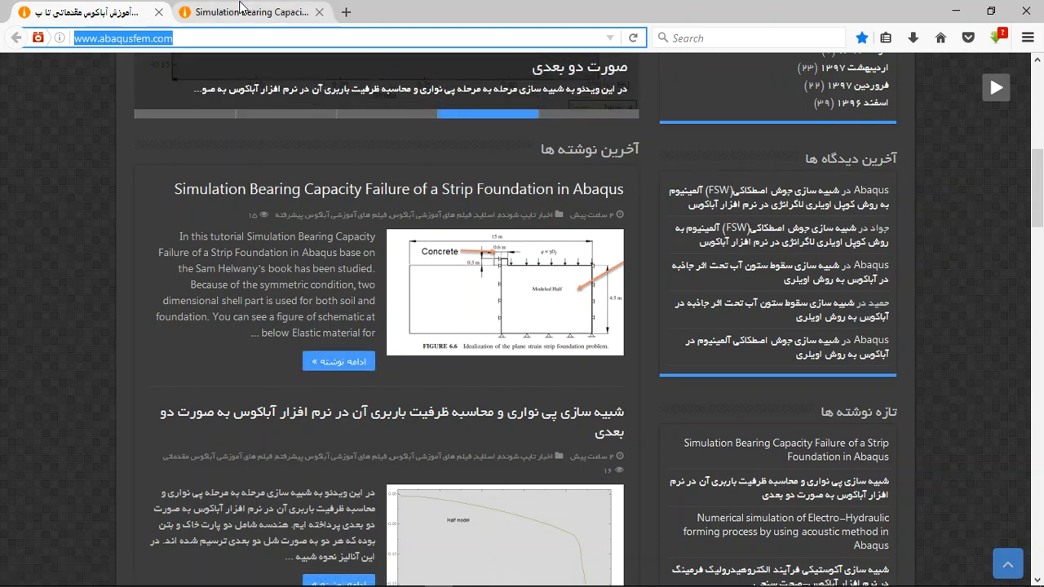
Open the strip foundation bearing capacity article, scroll to its purchase section, and select the contact address
left_click(398, 188)
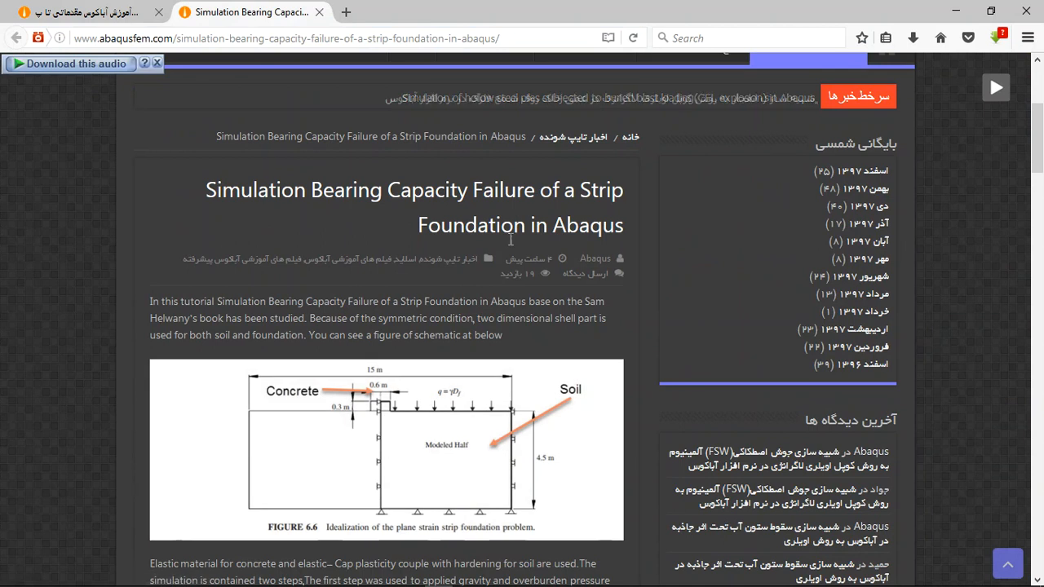
scroll("down", 3)
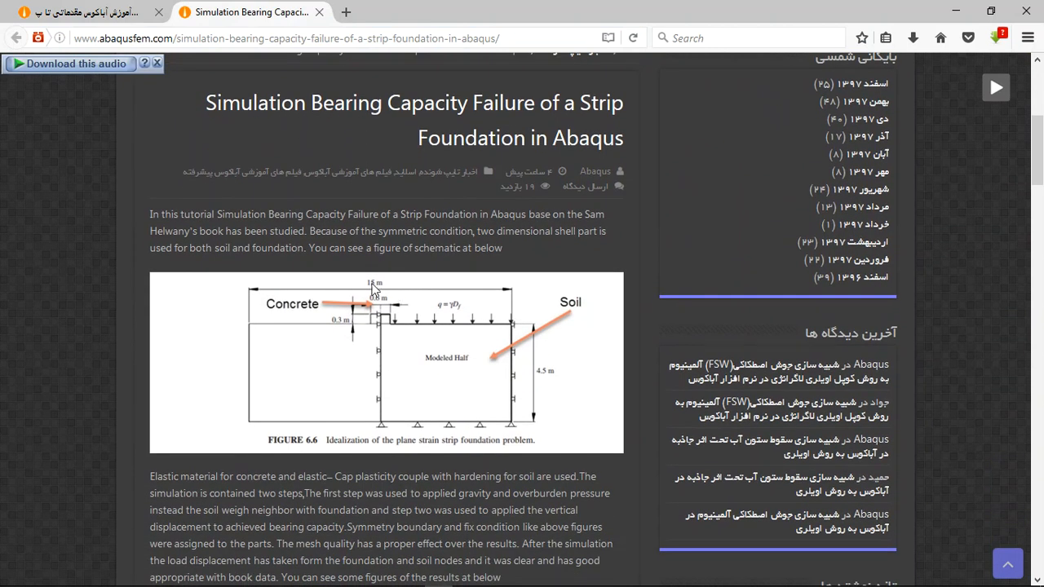
scroll("down", 3)
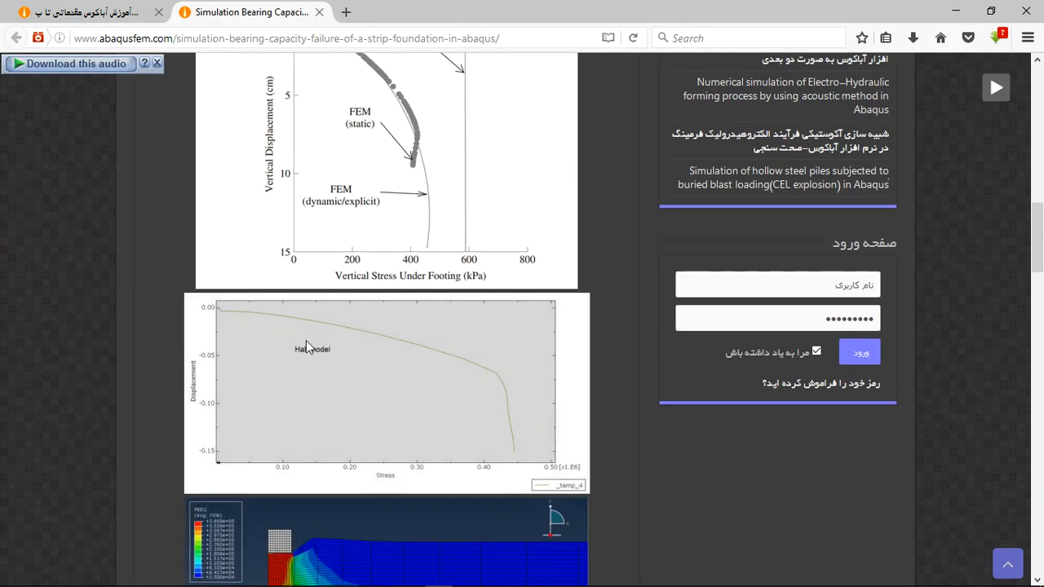
scroll("down", 3)
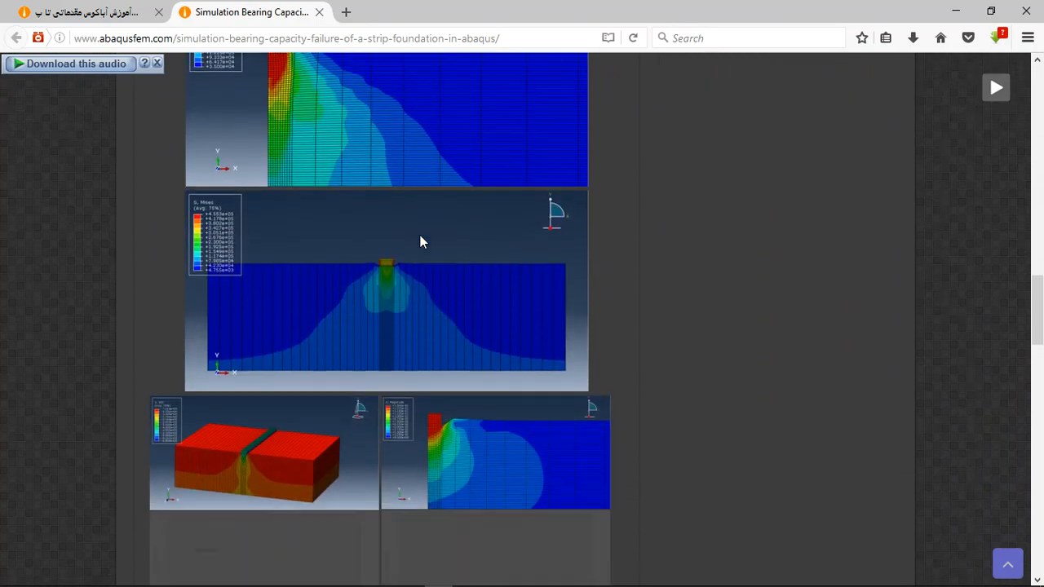
scroll("down", 3)
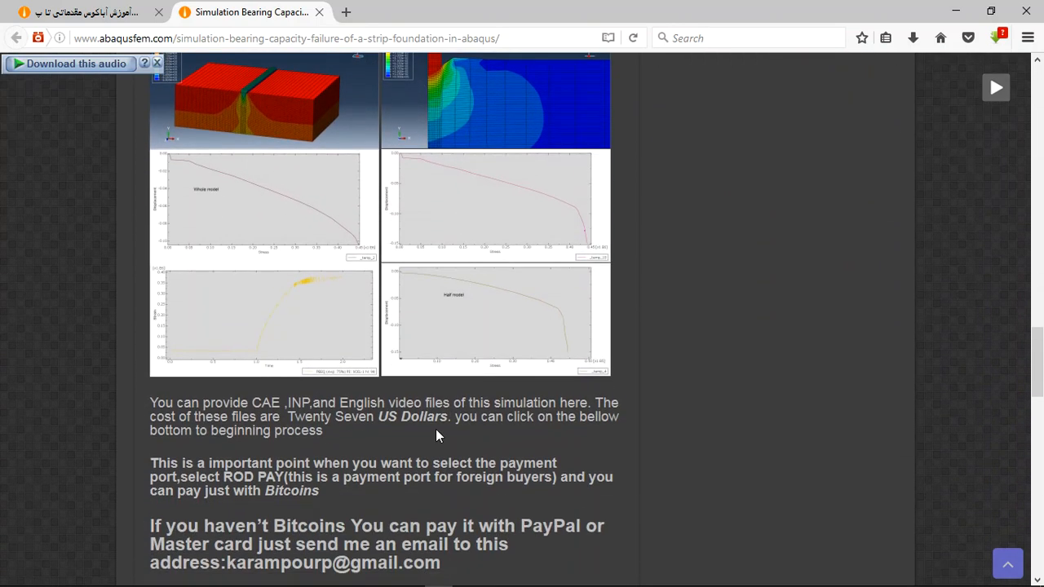
scroll("down", 3)
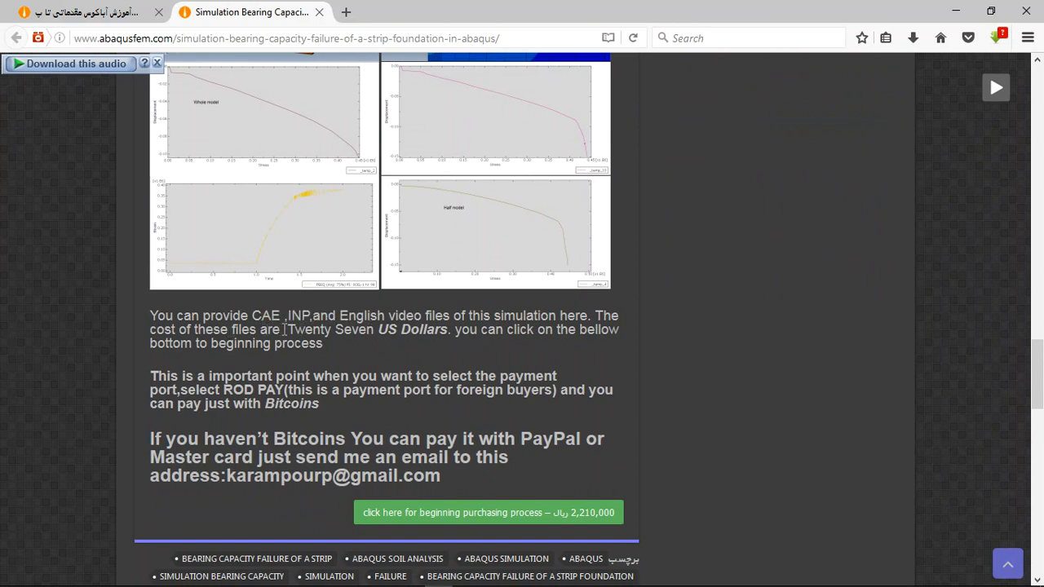
mouse_move(292, 372)
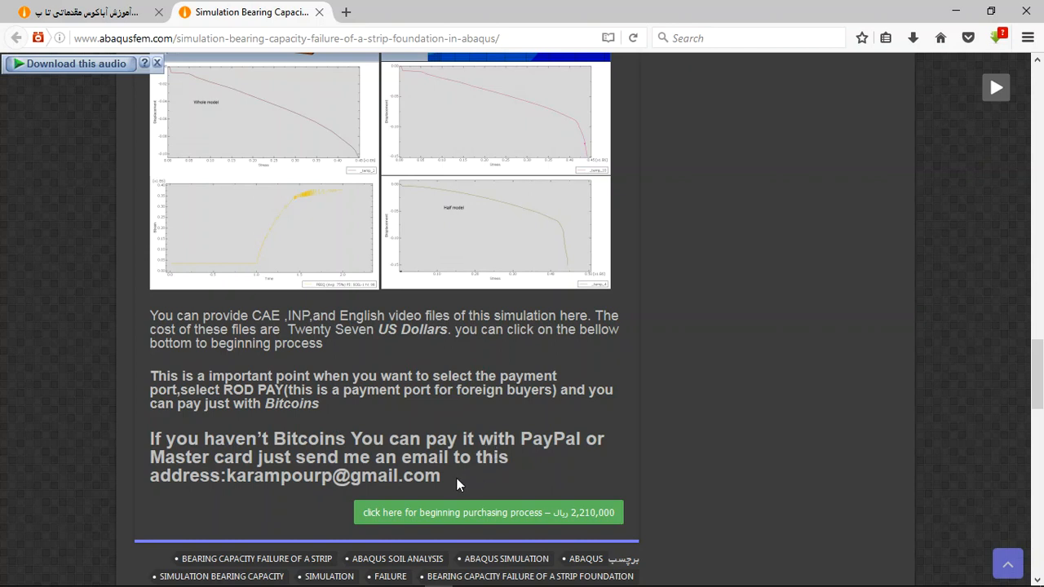
double_click(333, 475)
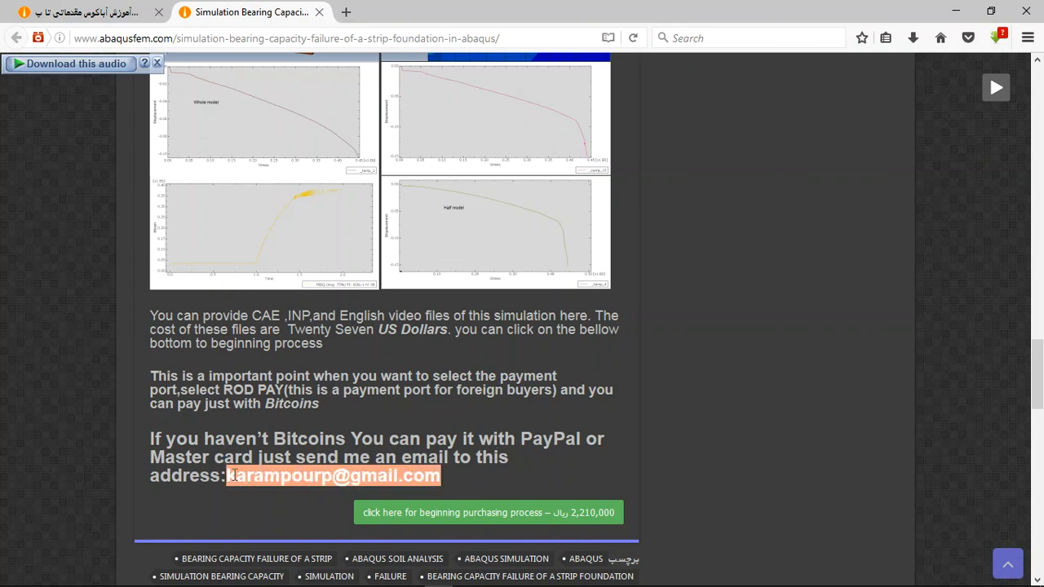